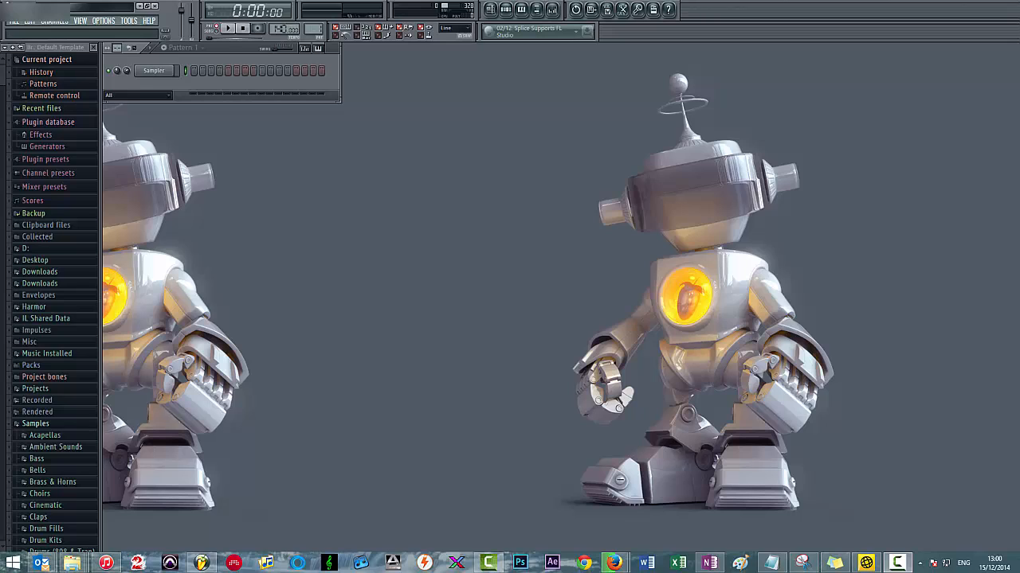
mouse_move(220, 405)
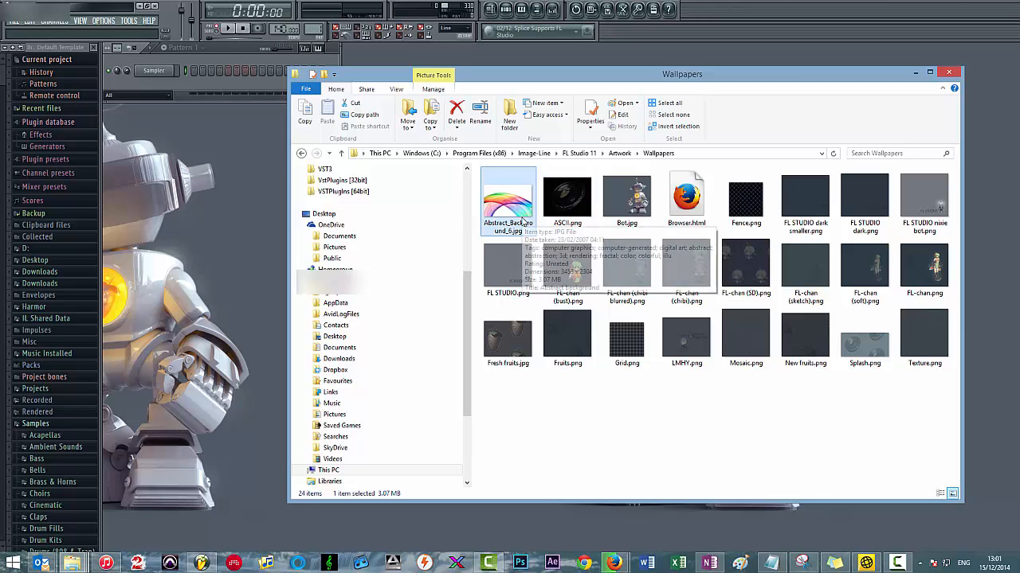
mouse_move(606, 167)
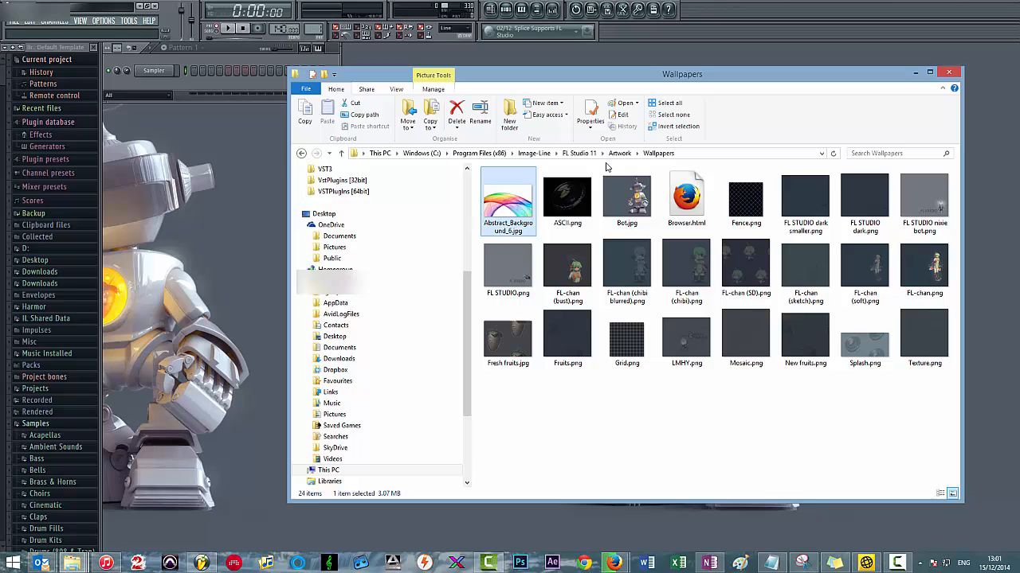
Browse Artwork\Skins and confirm the Cyan Neon skin folder is present
left_click(620, 153)
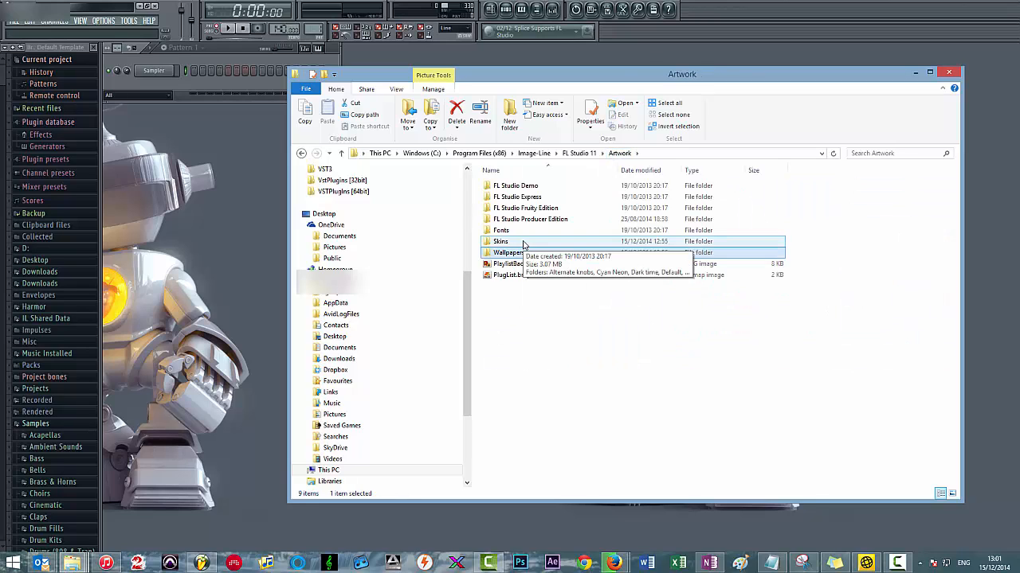
double_click(500, 242)
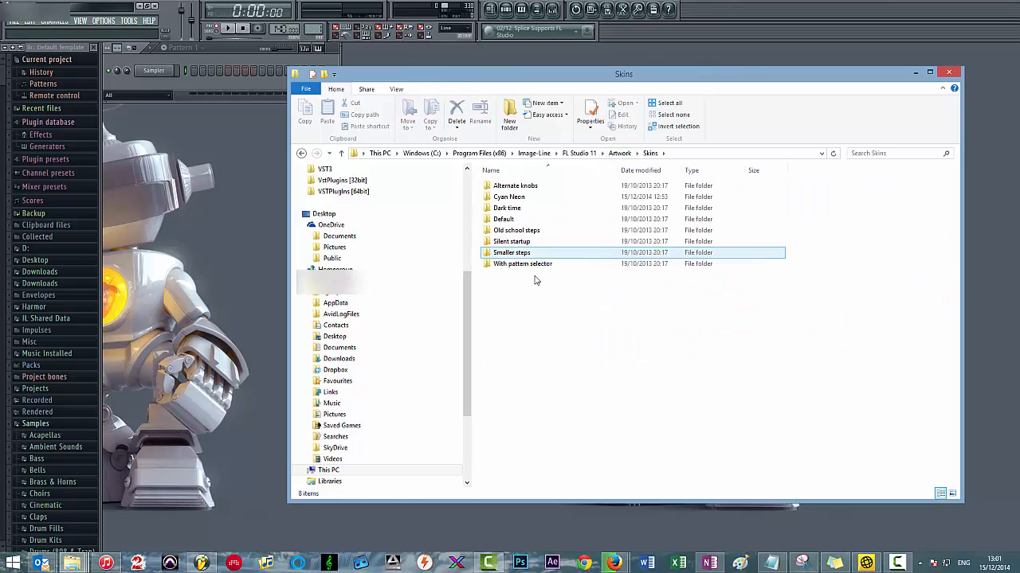
left_click(548, 314)
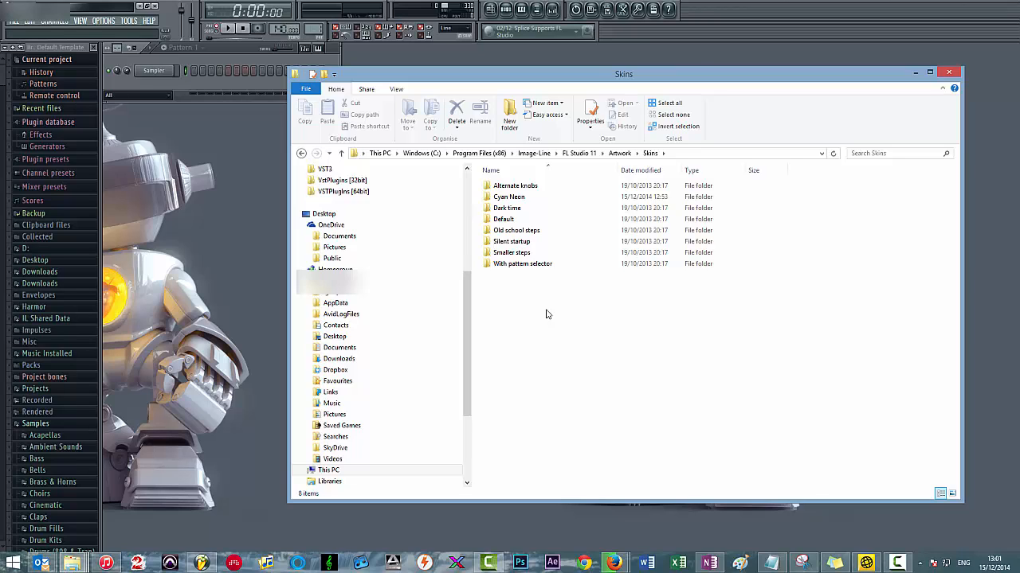
left_click(512, 251)
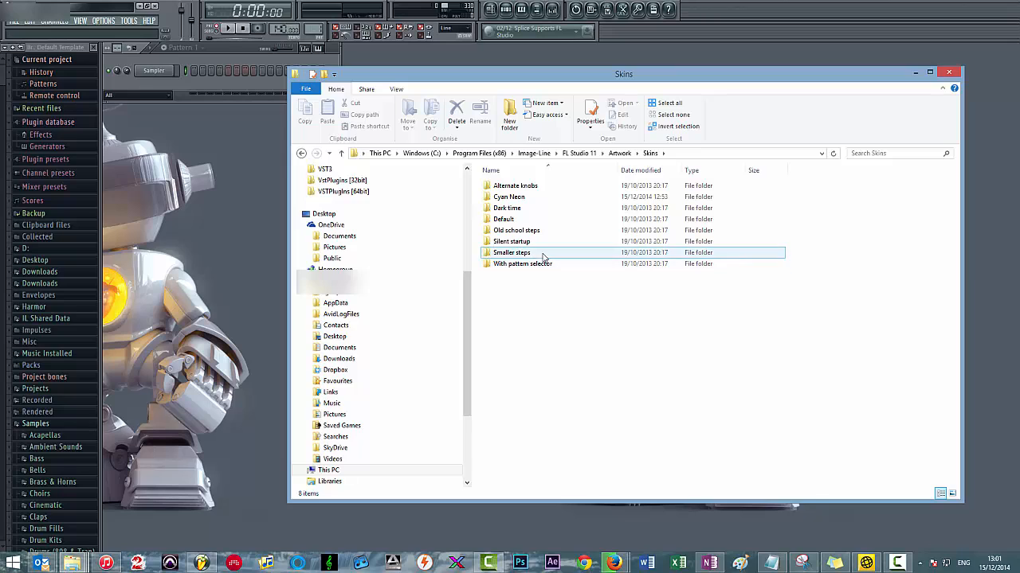
left_click(508, 198)
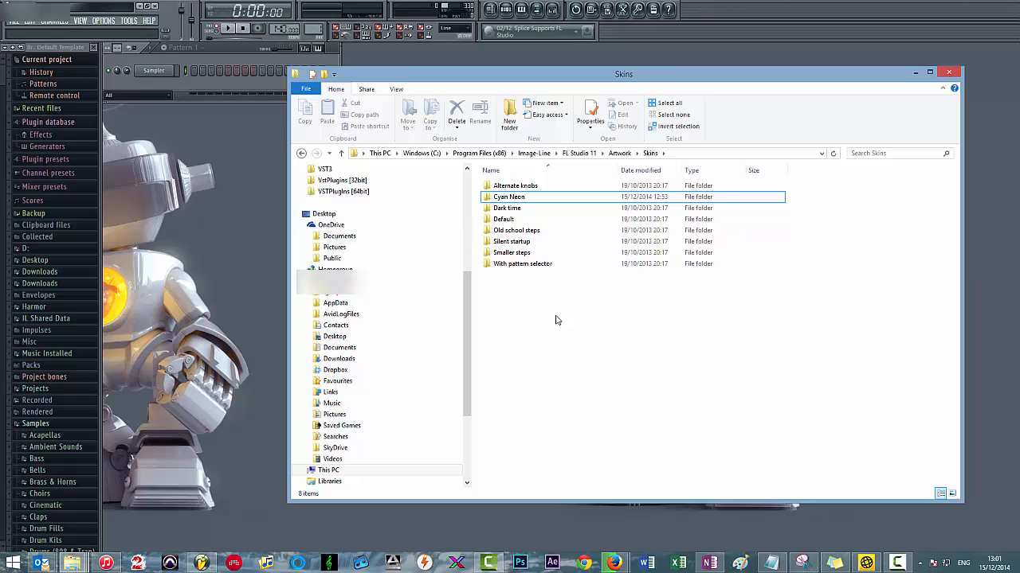
mouse_move(545, 300)
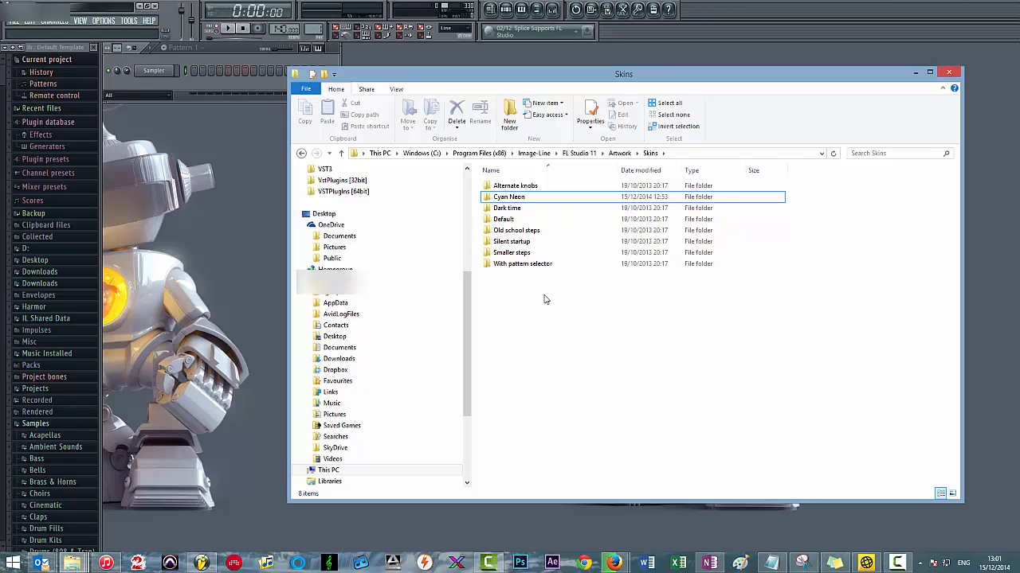
mouse_move(613, 343)
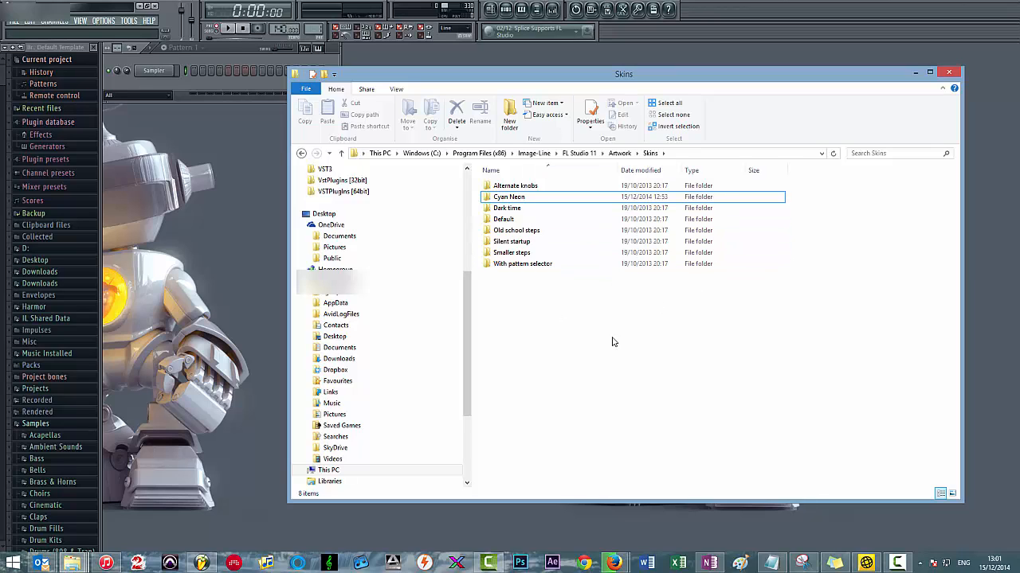
mouse_move(604, 293)
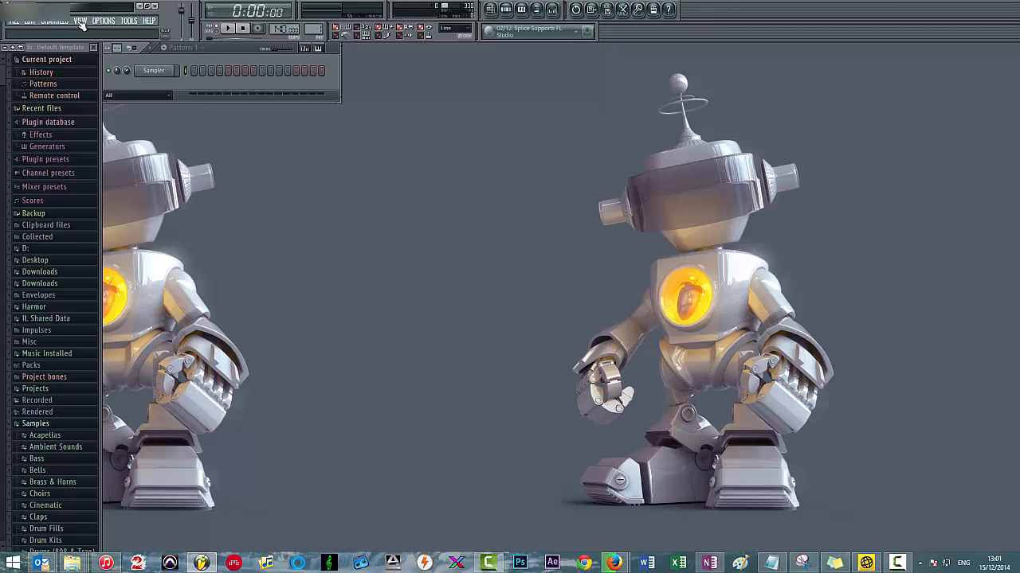
Set Abstract_Background_6.jpg as the bitmap wallpaper via View > Background
left_click(79, 20)
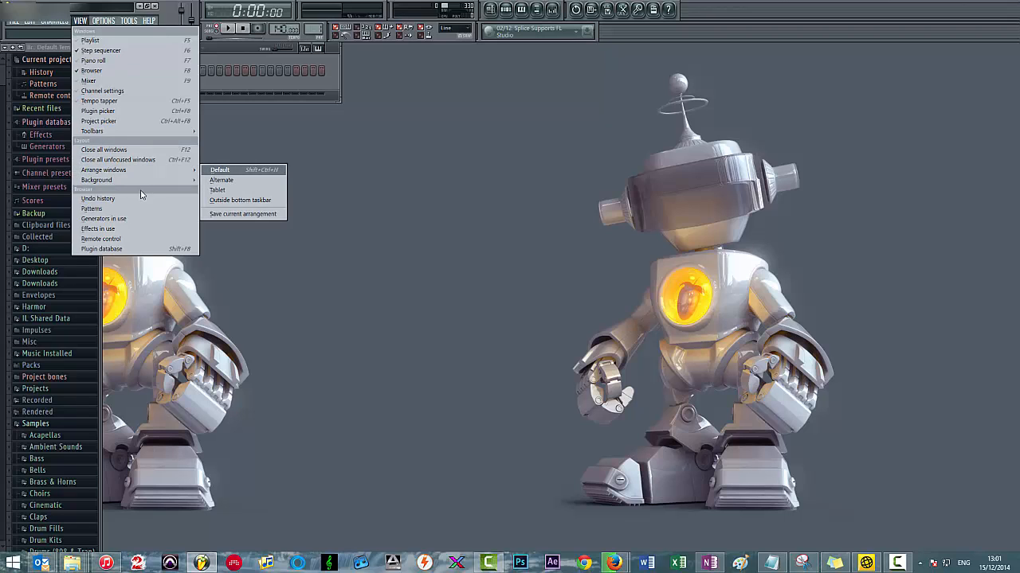
mouse_move(95, 178)
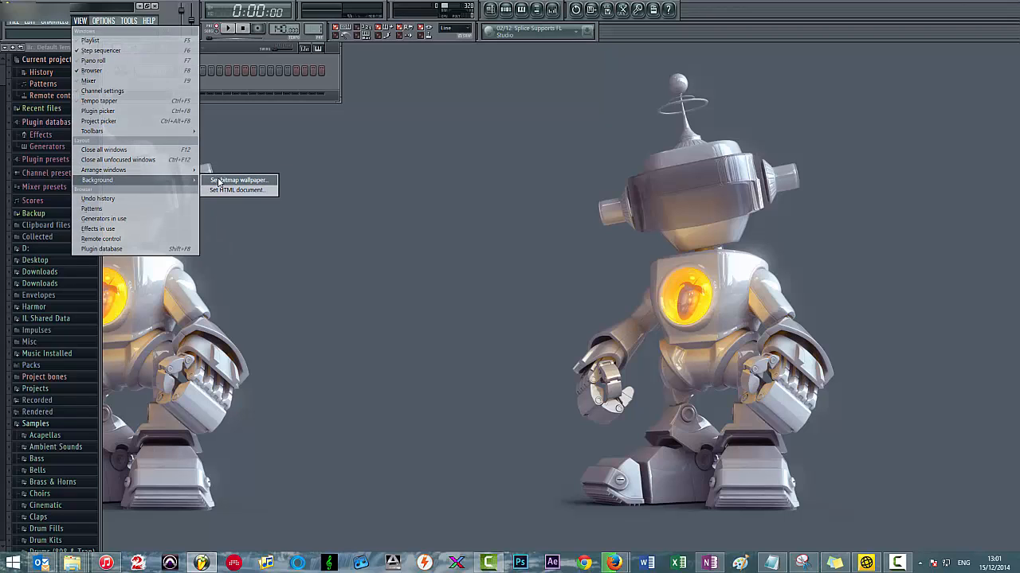
left_click(239, 180)
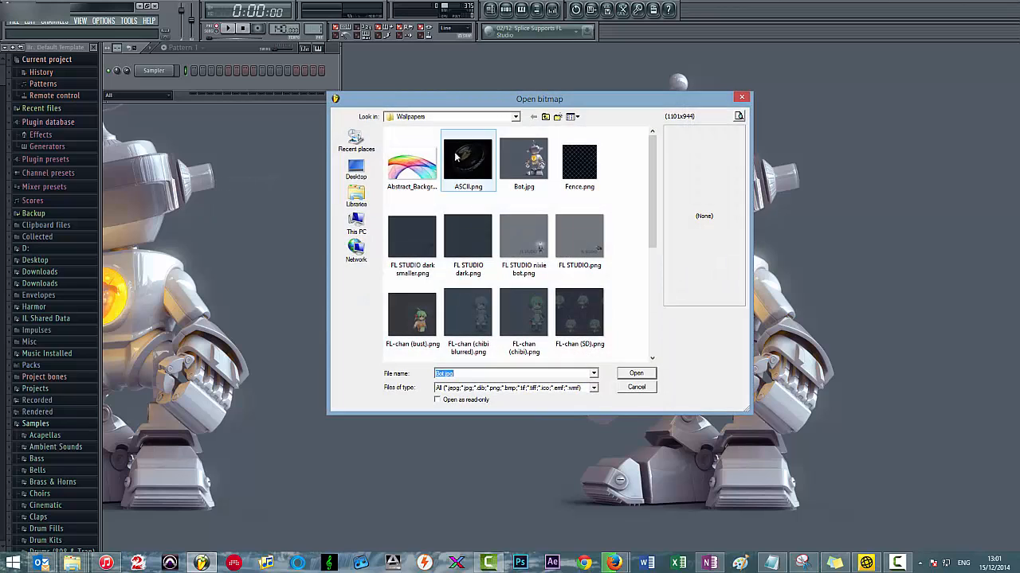
left_click(411, 159)
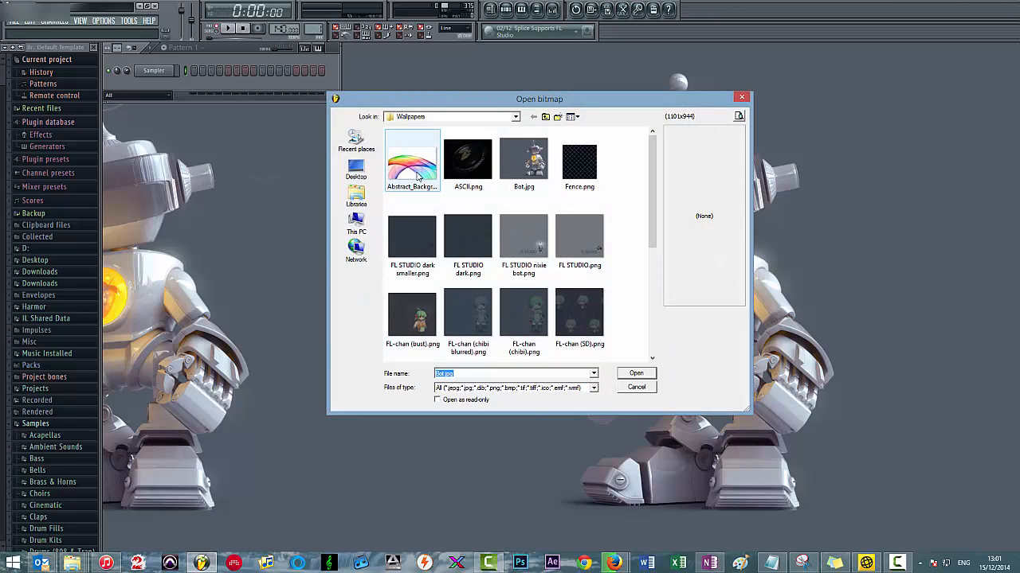
left_click(411, 159)
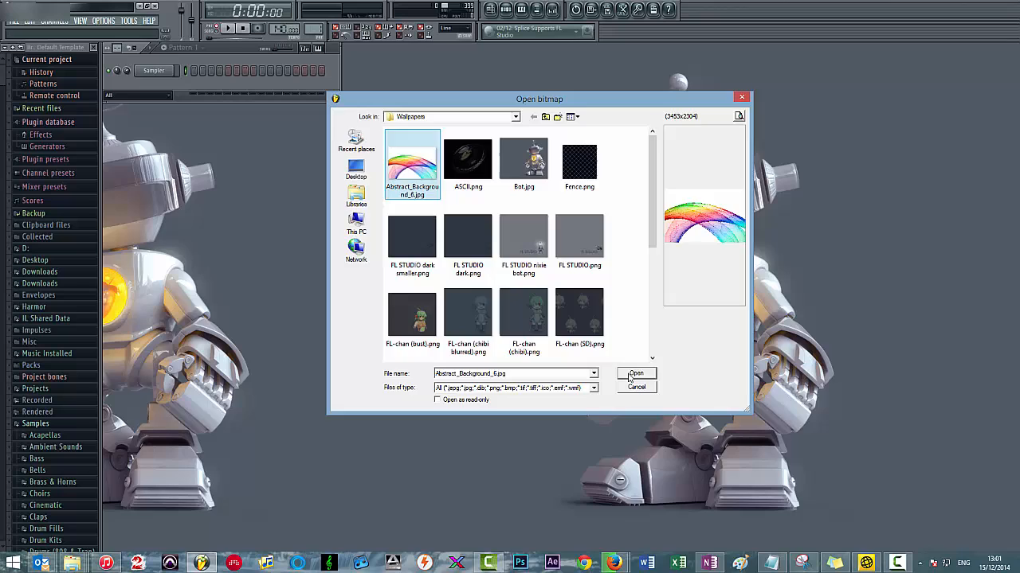
left_click(635, 373)
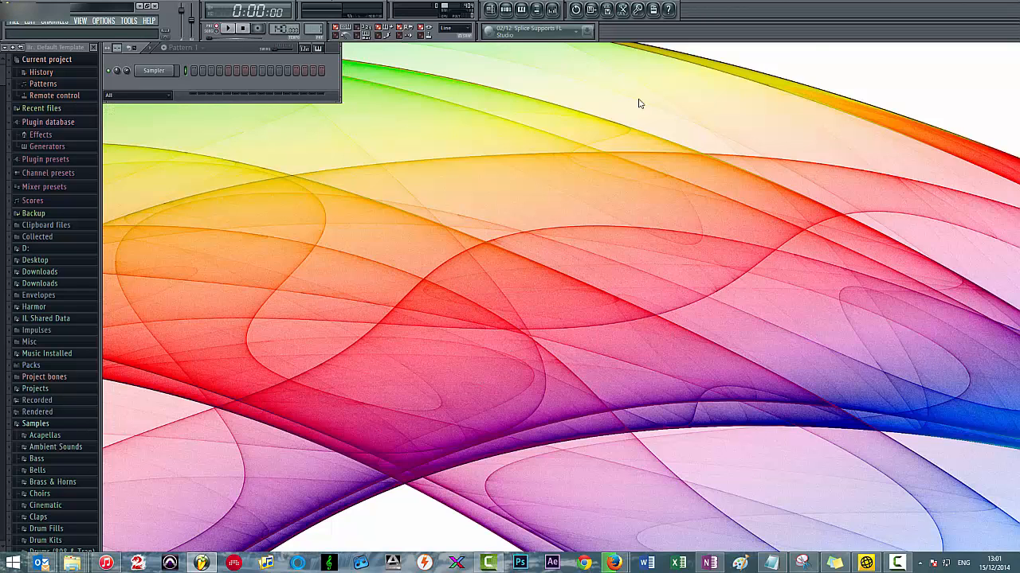
mouse_move(470, 237)
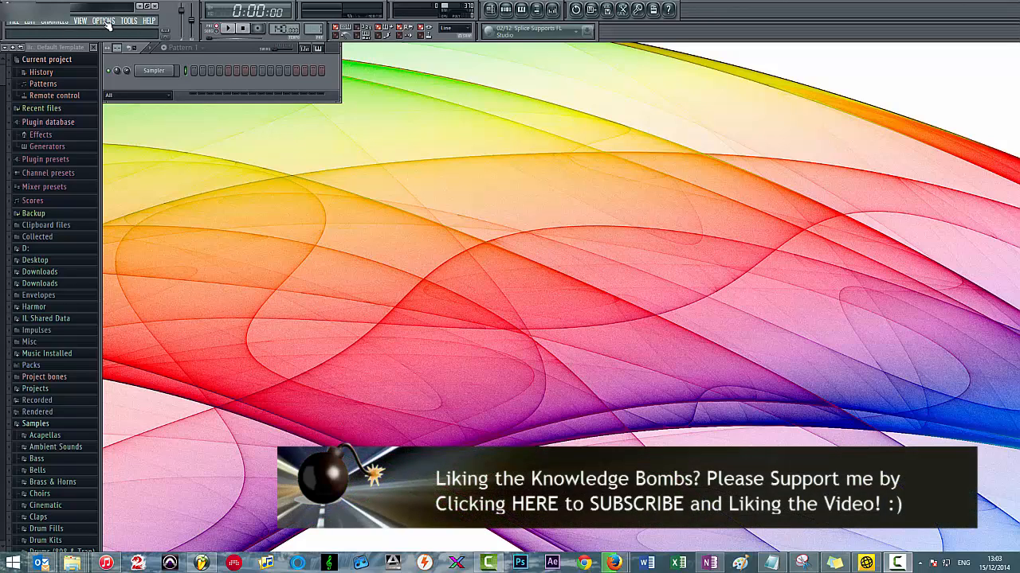
Select Cyan Neon as the skin in General settings
left_click(104, 19)
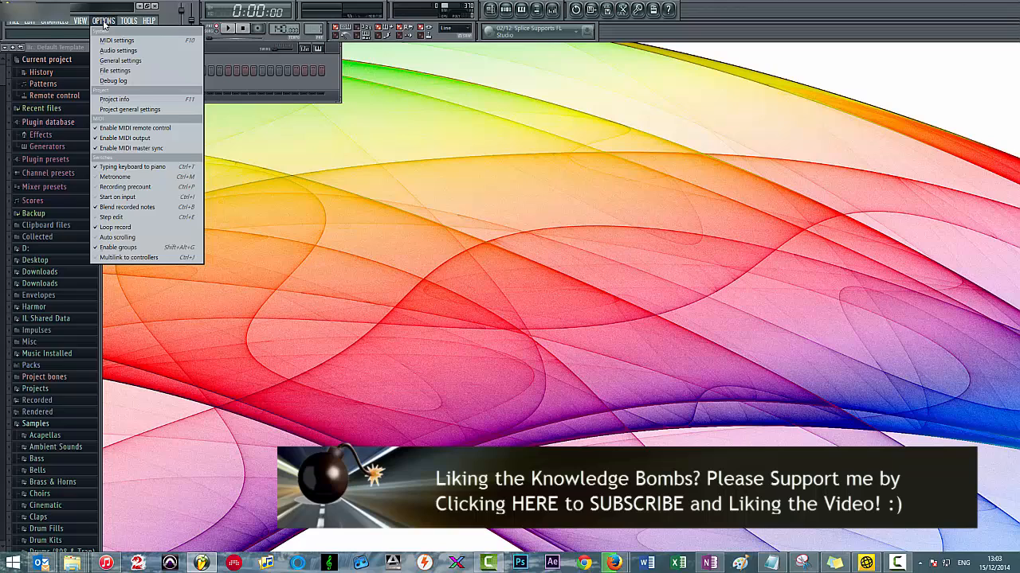
mouse_move(118, 50)
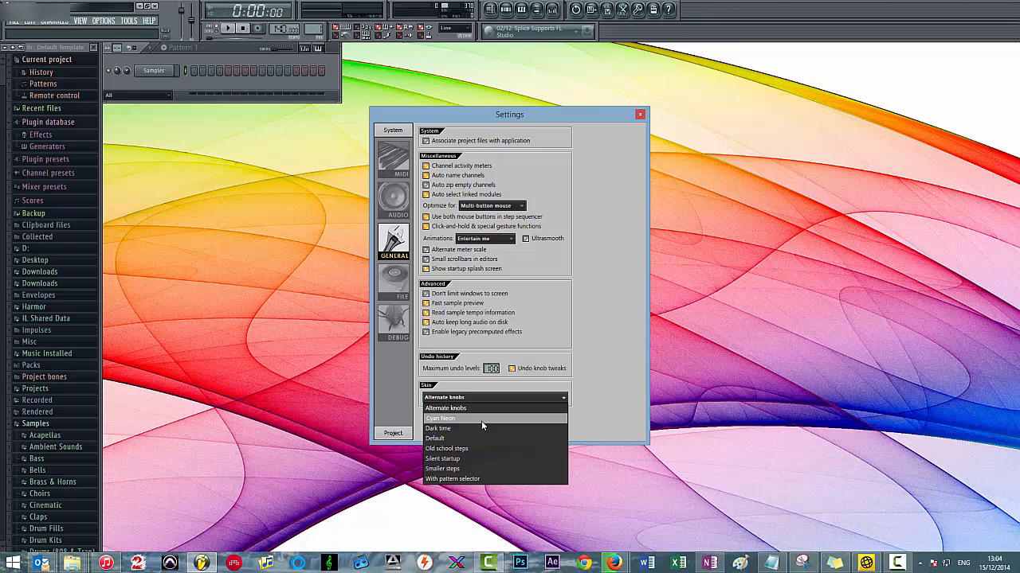
mouse_move(472, 469)
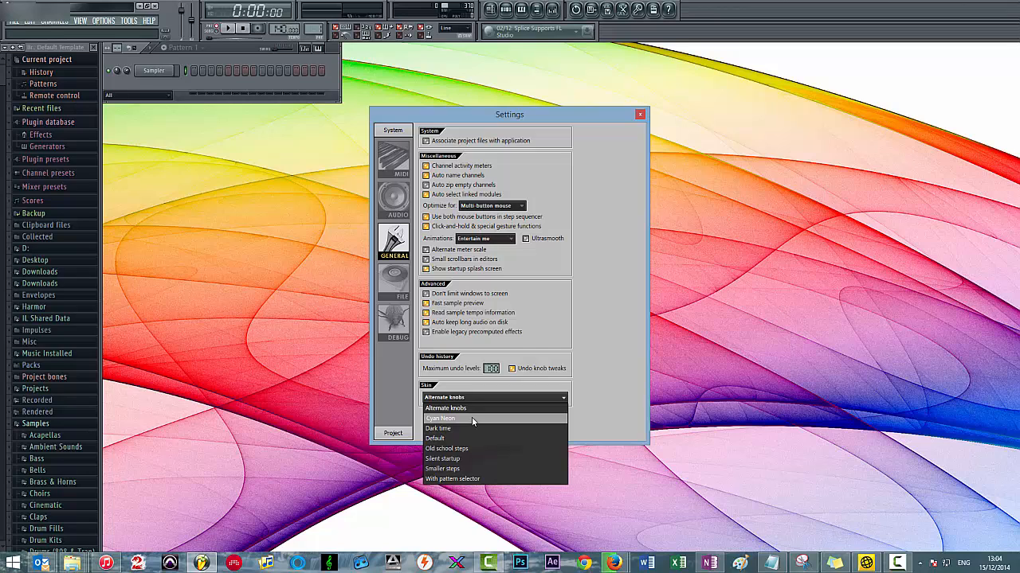
left_click(439, 417)
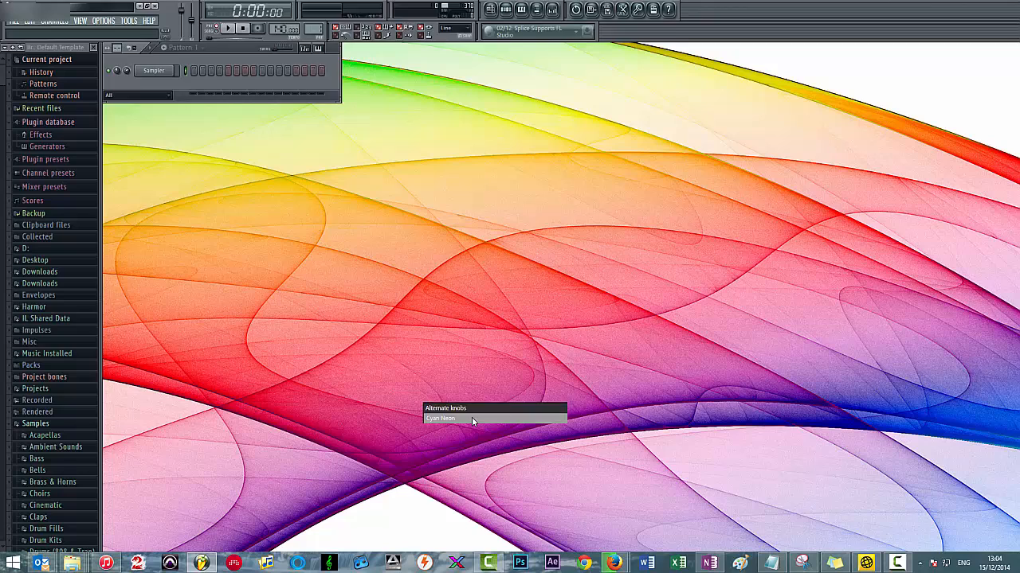